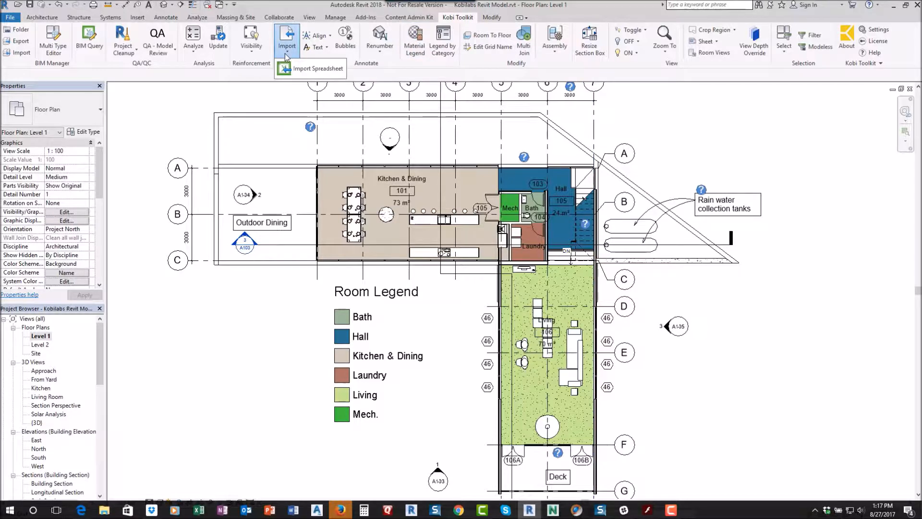
mouse_move(311, 68)
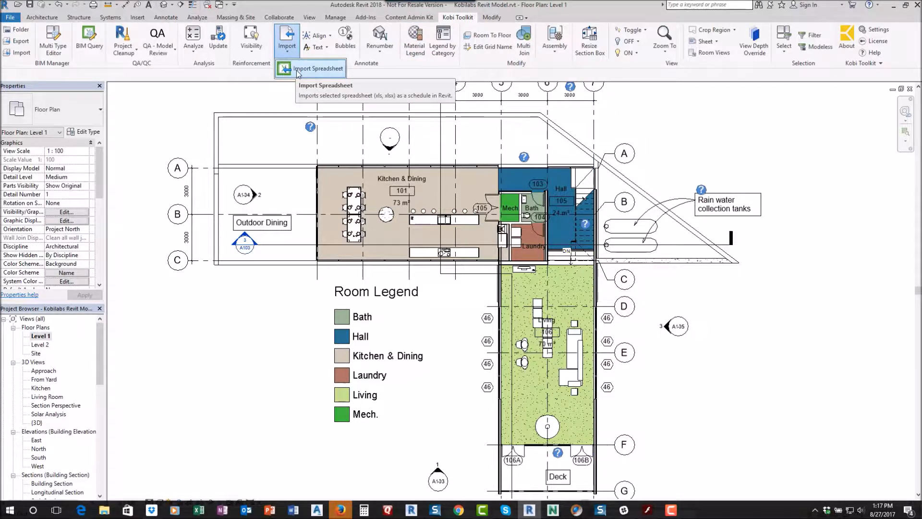
Launch Kobi Toolkit's Import Spreadsheet tool with an empty sheet.
click(310, 68)
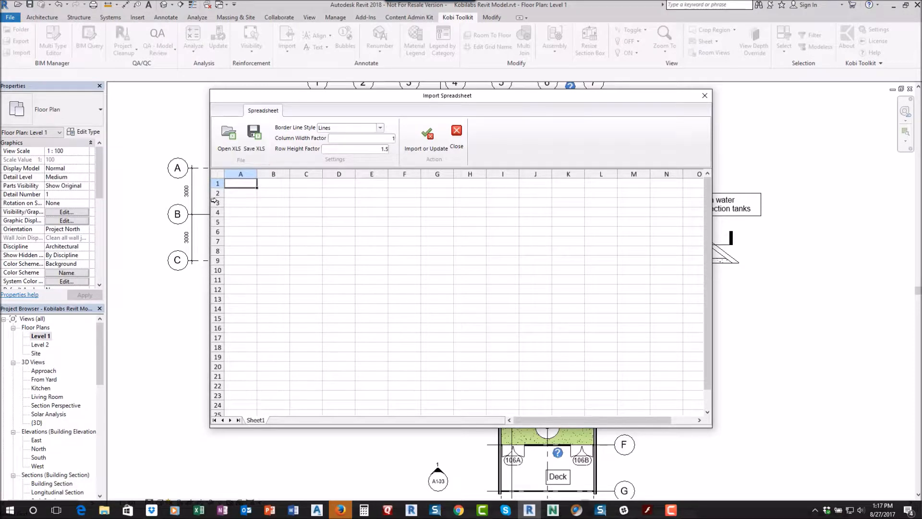
mouse_move(228, 132)
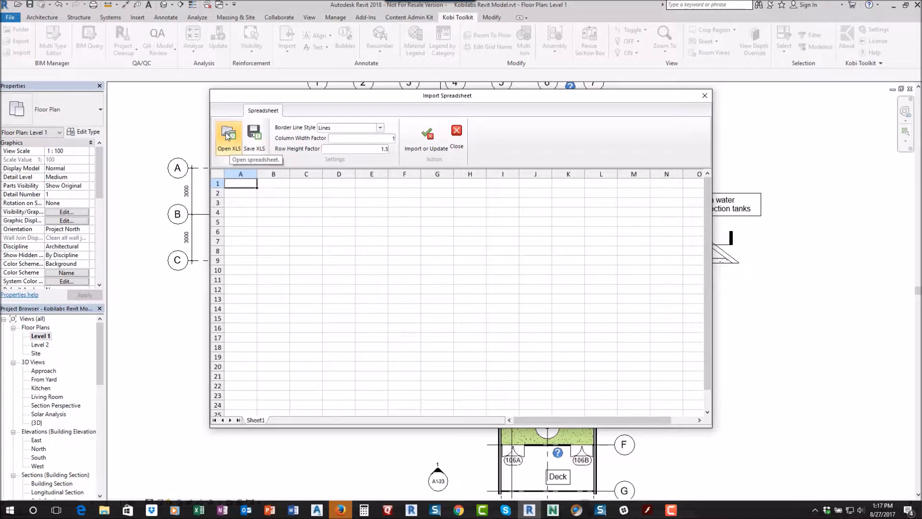
Import range A1:F11 of the Operations tab from HPW FFE List 07292015_Original.xlsx.
click(229, 135)
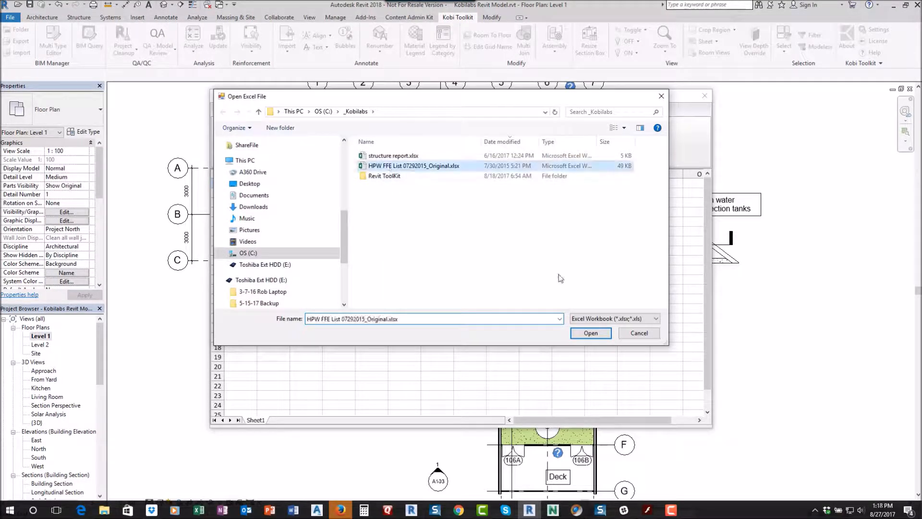
click(589, 333)
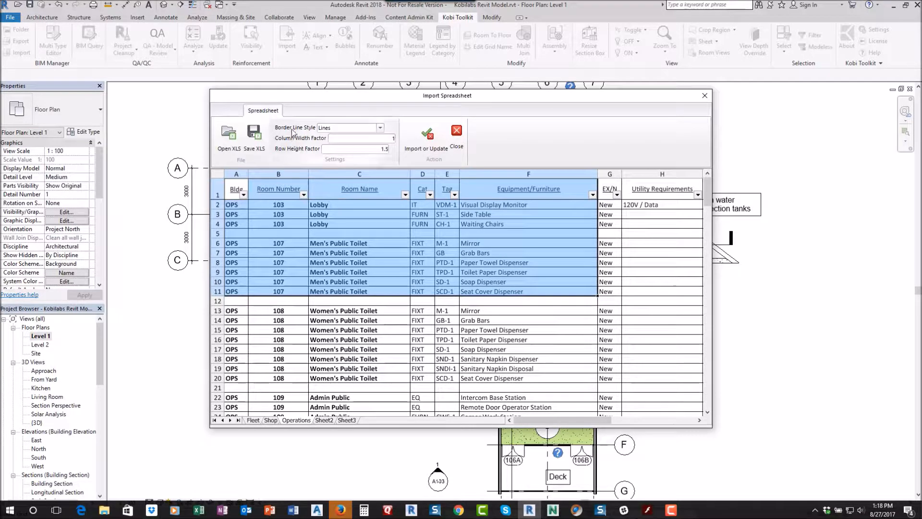
mouse_move(296, 129)
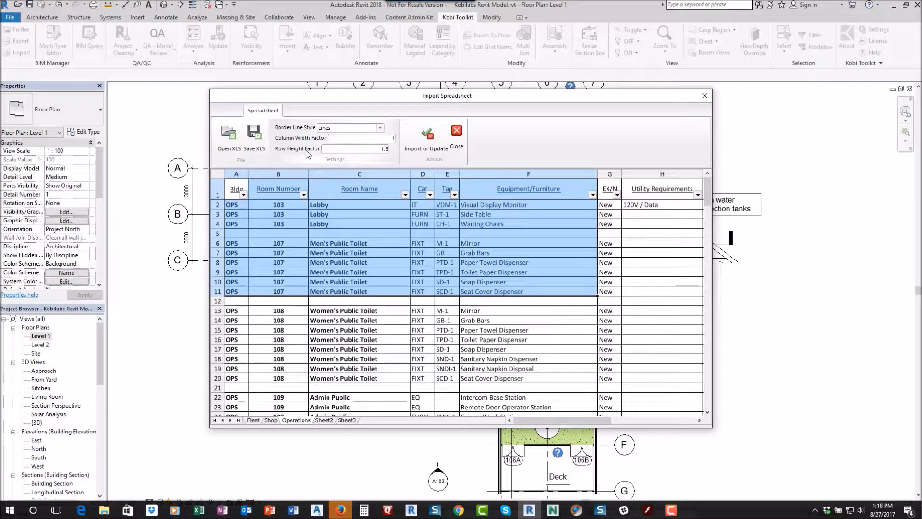
mouse_move(425, 135)
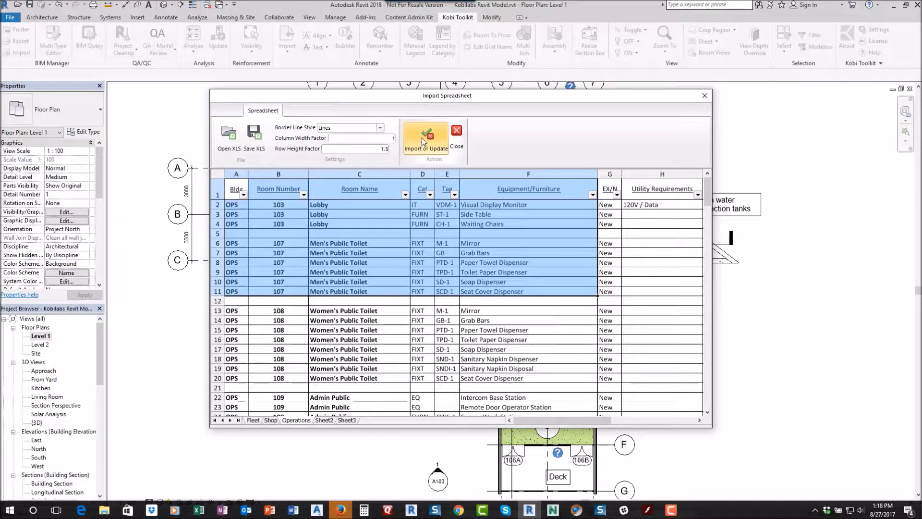
click(425, 138)
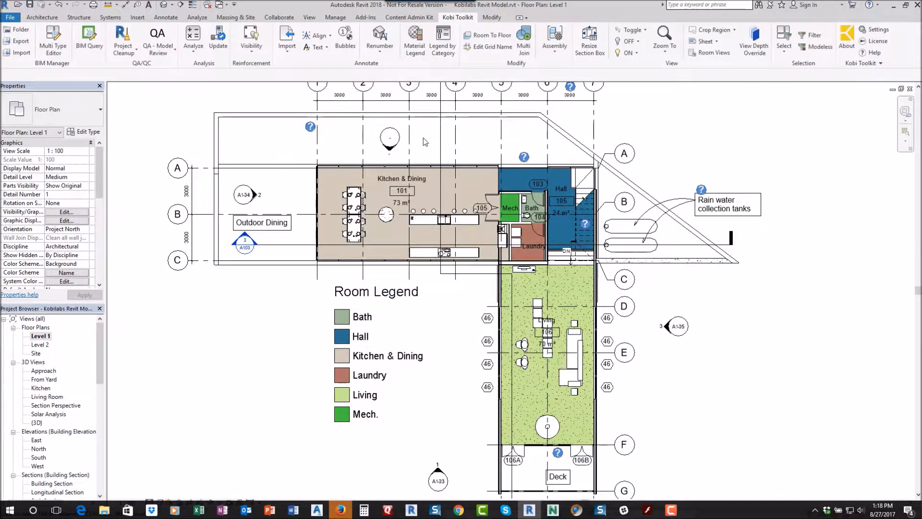
Scroll the Project Browser down to the HPW FFE List Operations schedule.
scroll(down, 3)
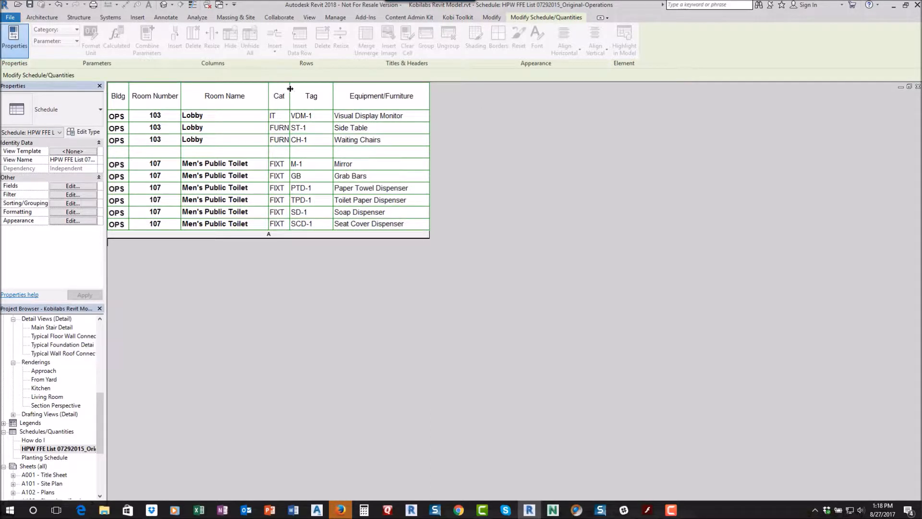
drag(290, 89, 304, 89)
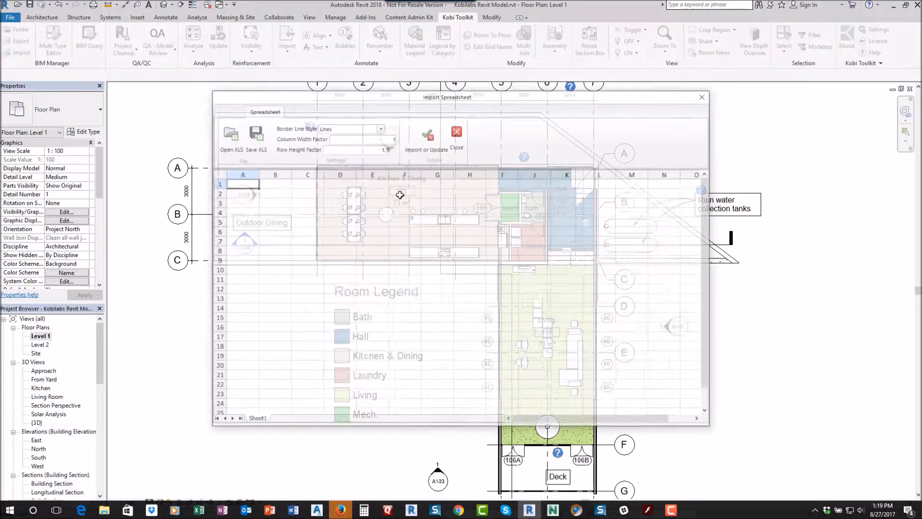
Reload the HPW FFE List workbook and import selected Operations cells as a schedule.
click(231, 139)
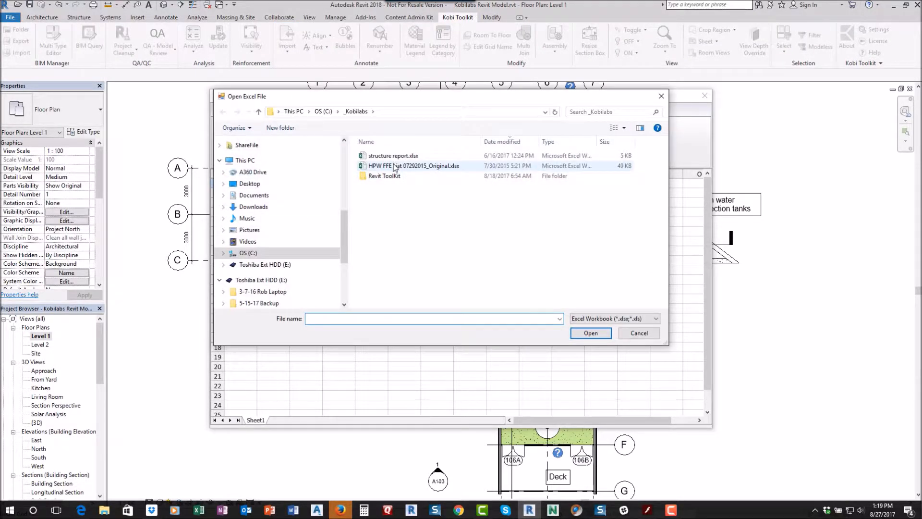
click(638, 333)
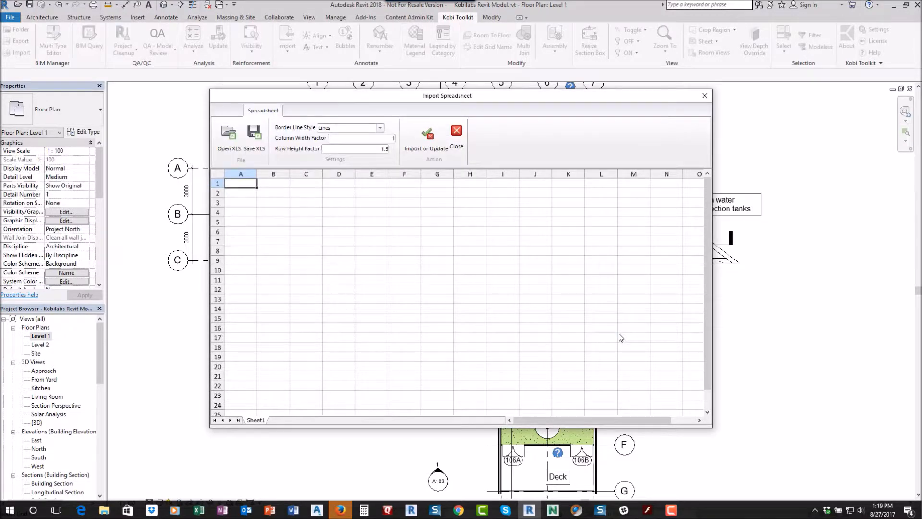
click(229, 136)
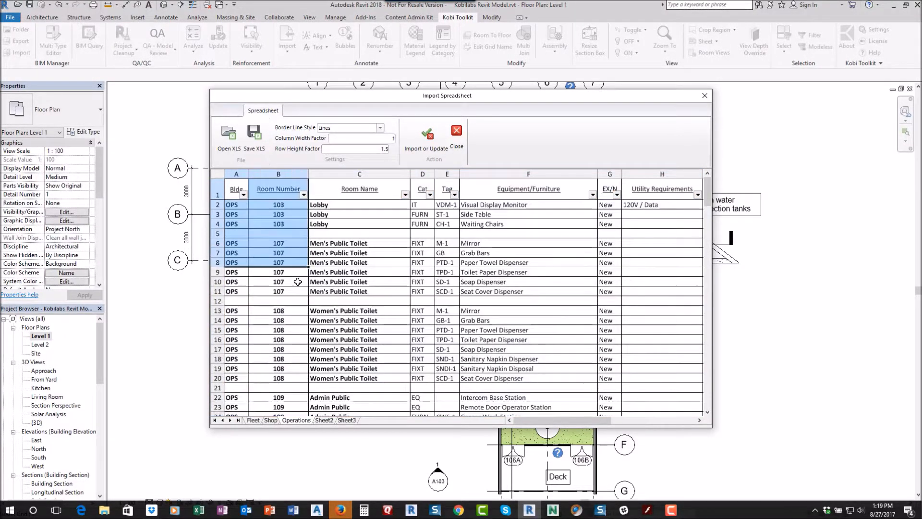
click(358, 189)
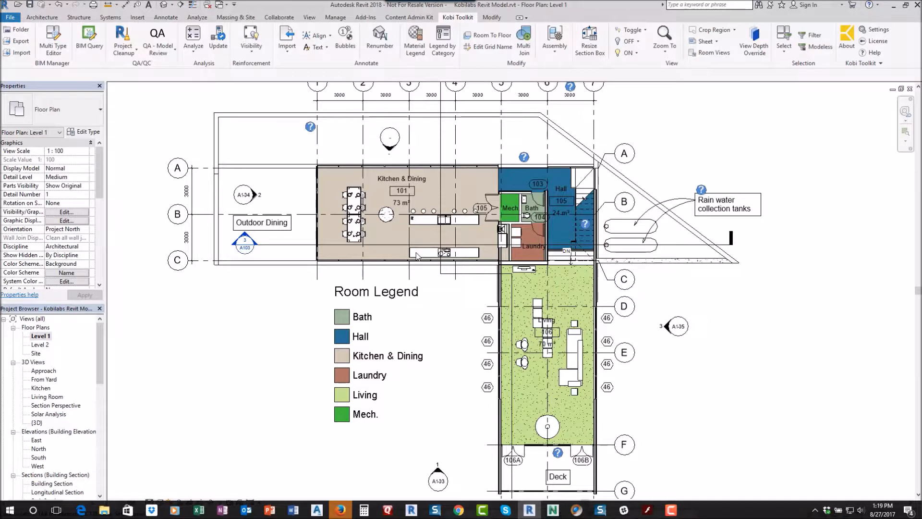
mouse_move(286, 38)
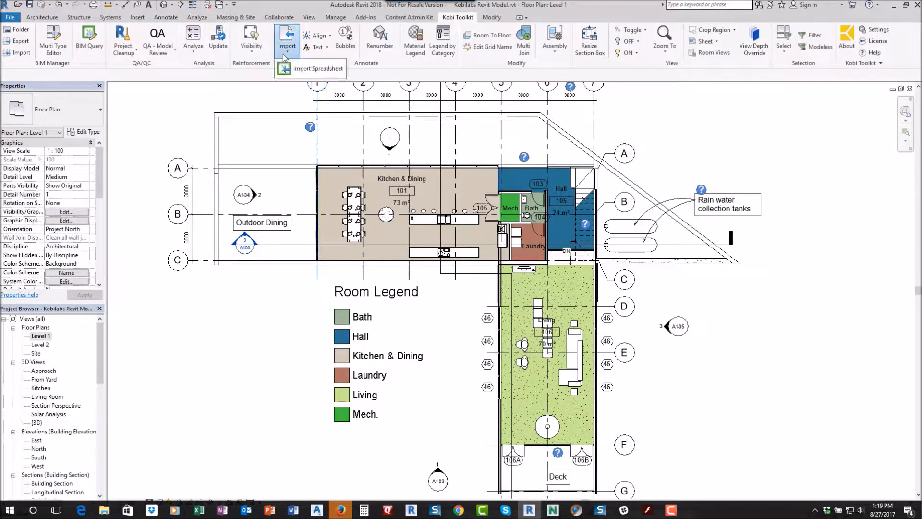
Reopen Import Spreadsheet and load HPW FFE List 07292015_Original.xlsx again.
click(317, 68)
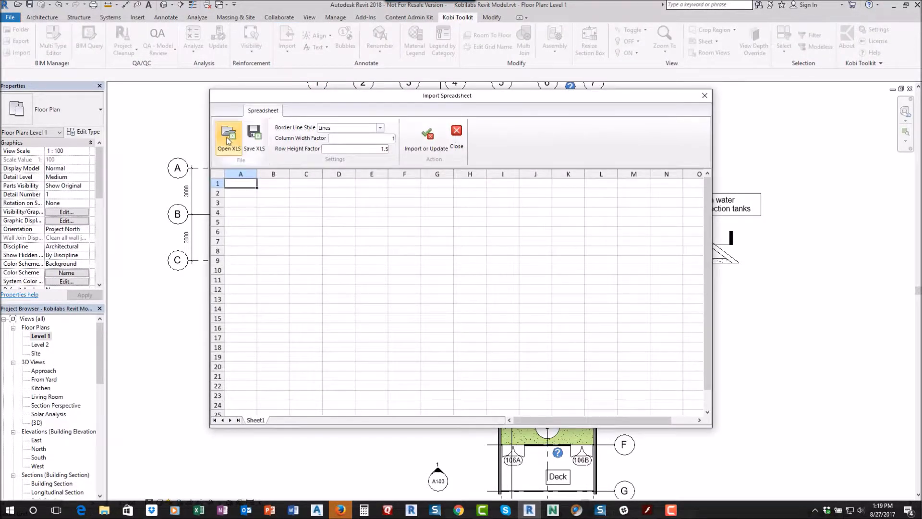
click(228, 135)
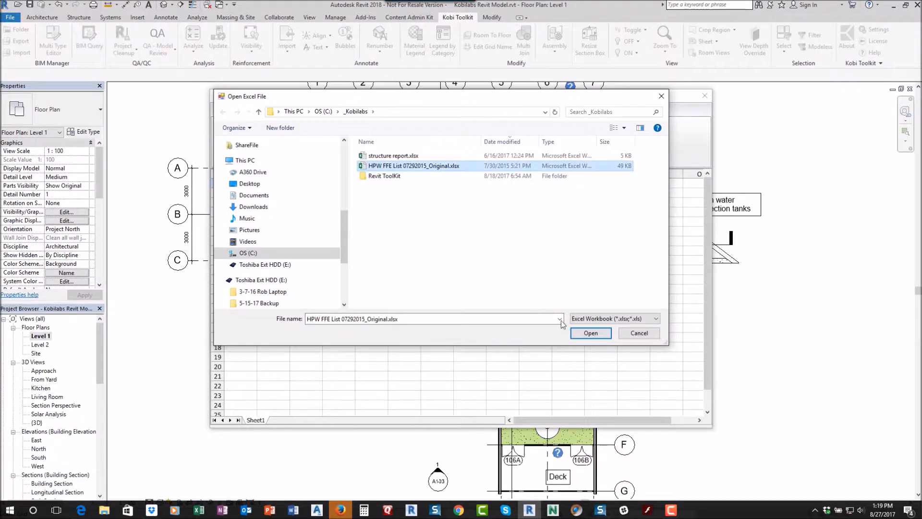
click(590, 332)
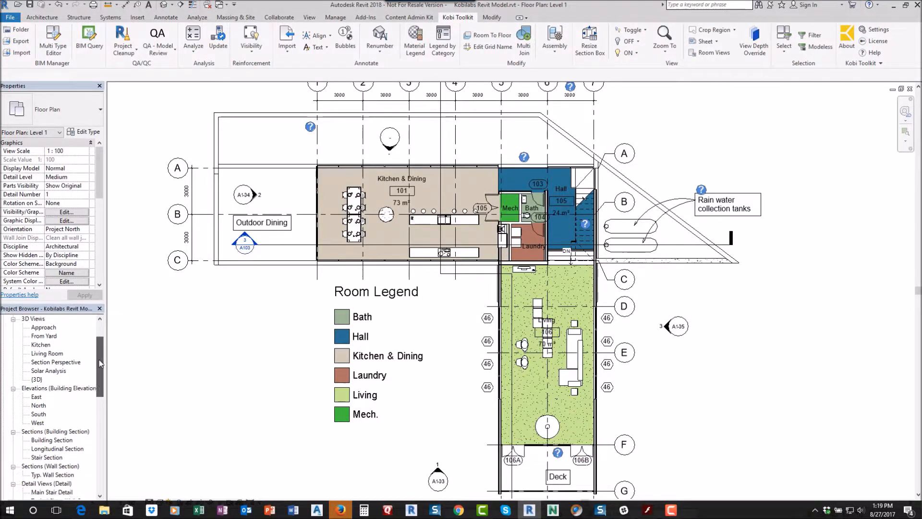
scroll(down, 3)
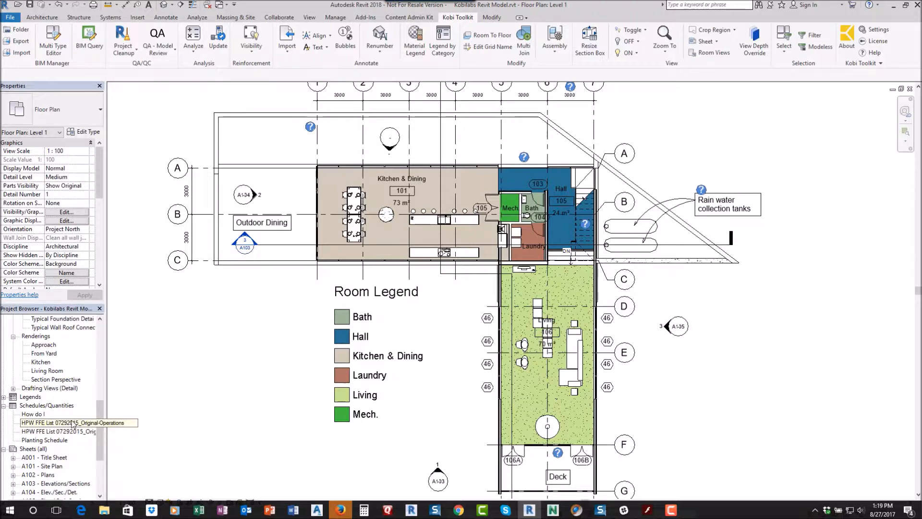
double_click(71, 422)
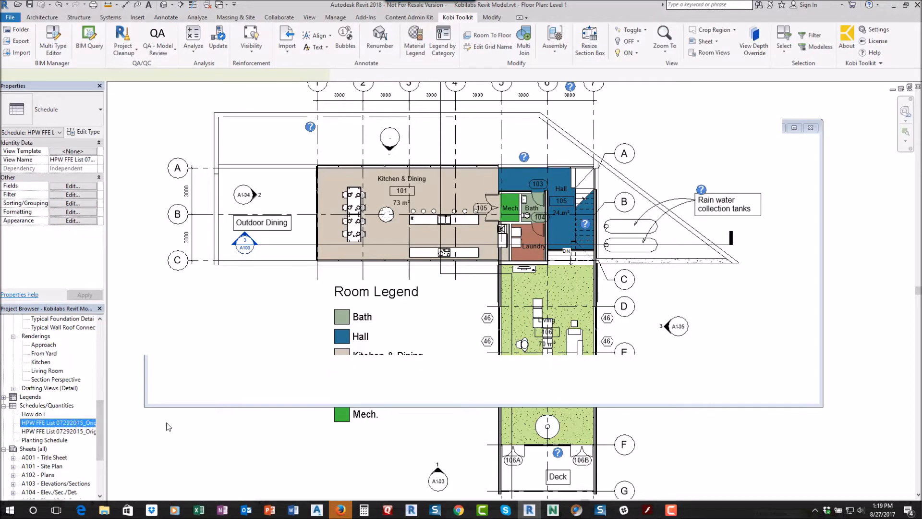
double_click(58, 422)
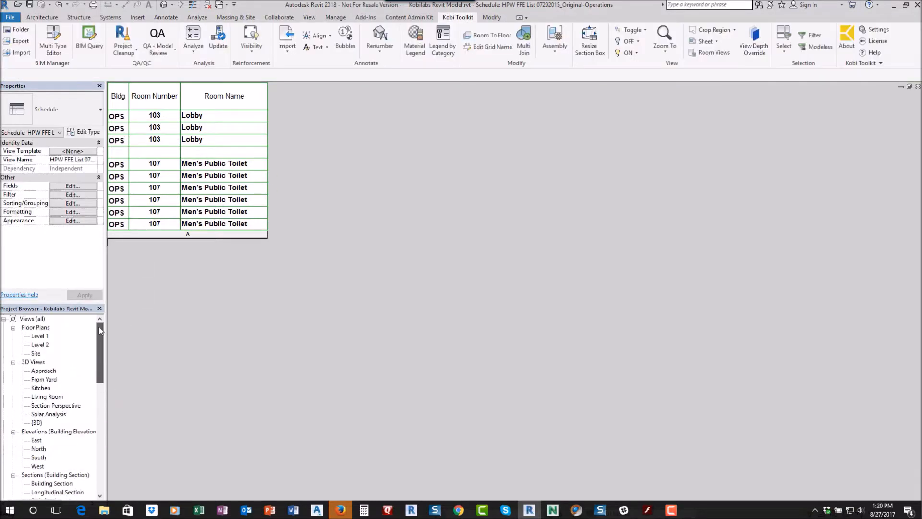
double_click(40, 335)
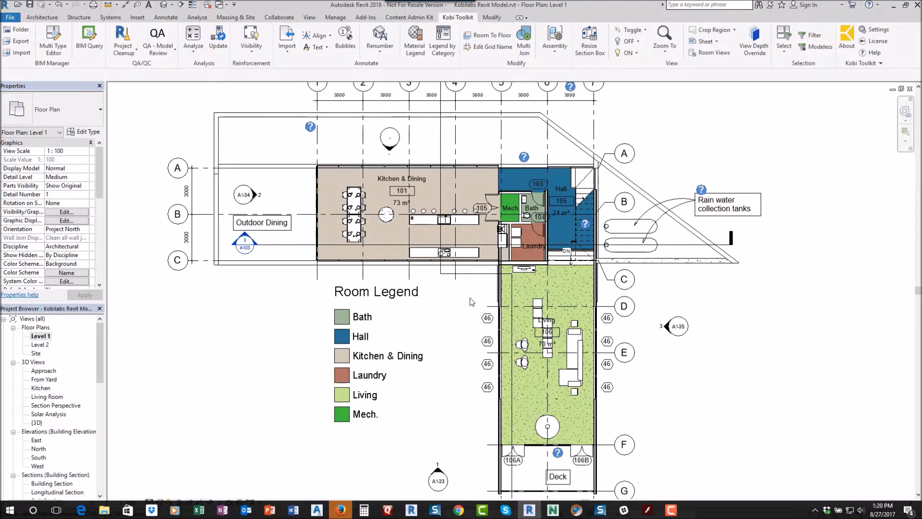